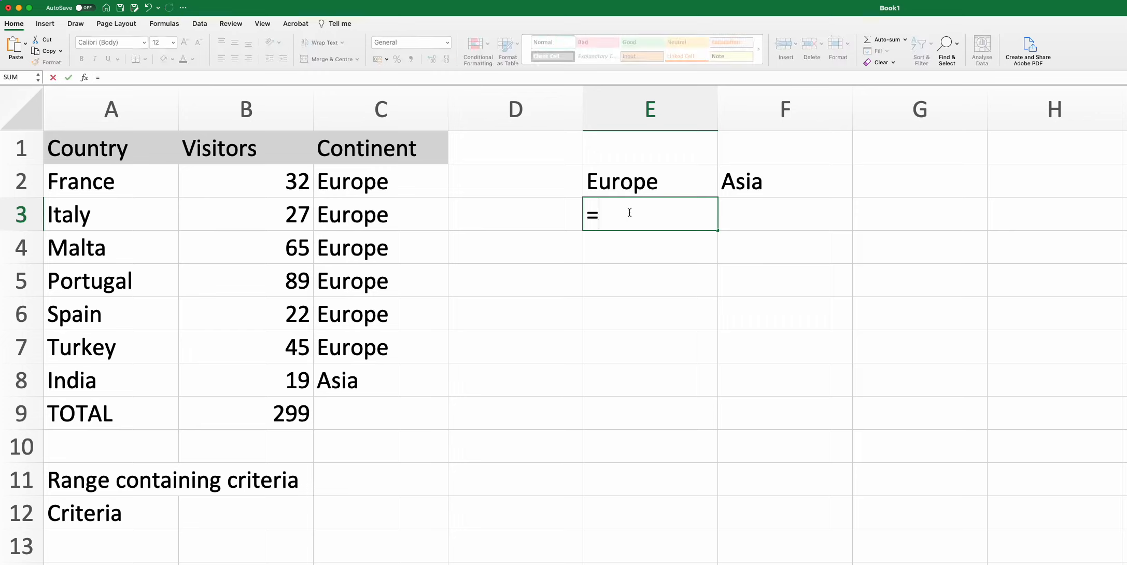
Begin a COUNTIF formula in E3 under the Europe heading, arguments still empty
text(COUNT)
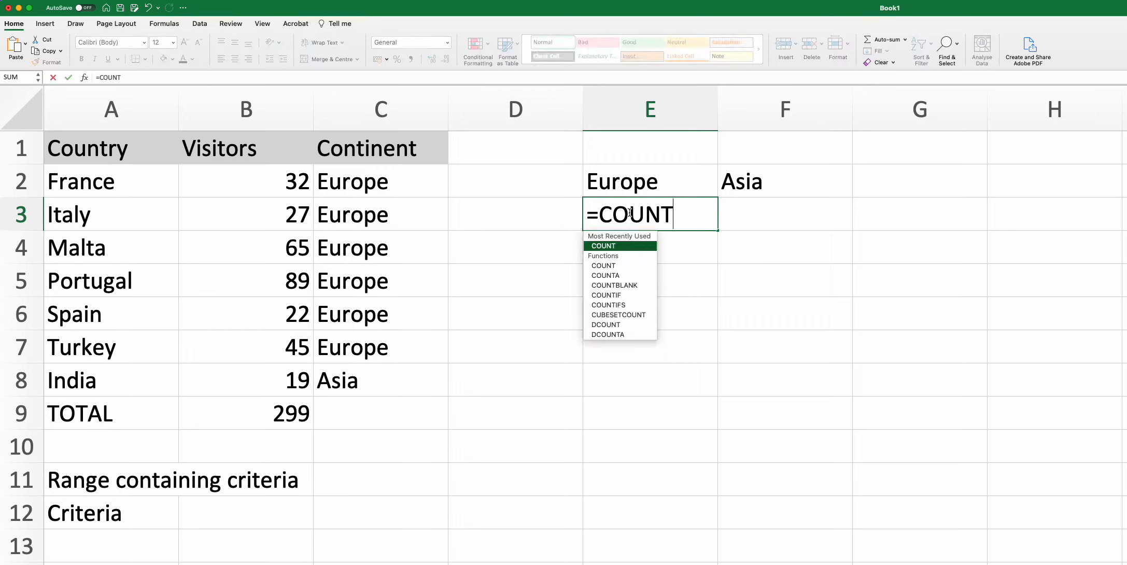
text(IF()
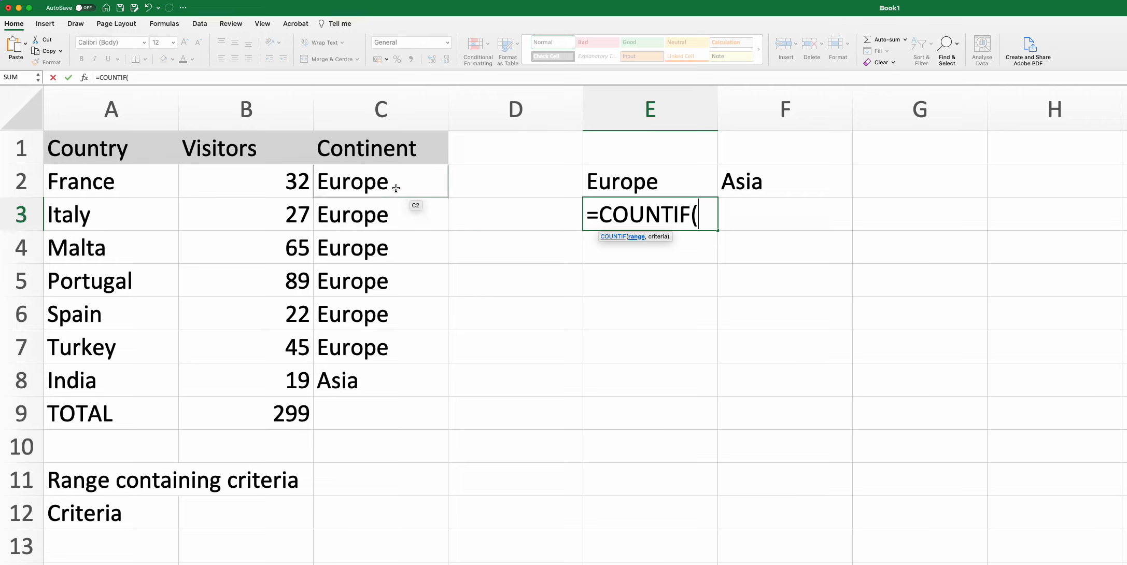
Complete the Europe COUNTIF over C2:C8 so E3 shows 6, then move to F3
drag(352, 180, 352, 379)
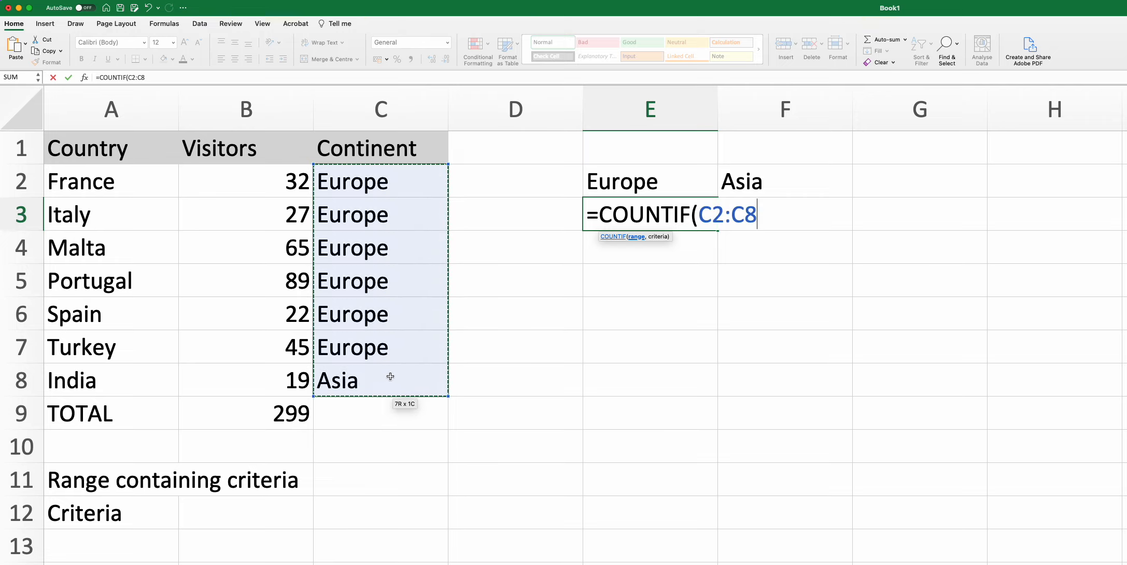
mouse_move(415, 216)
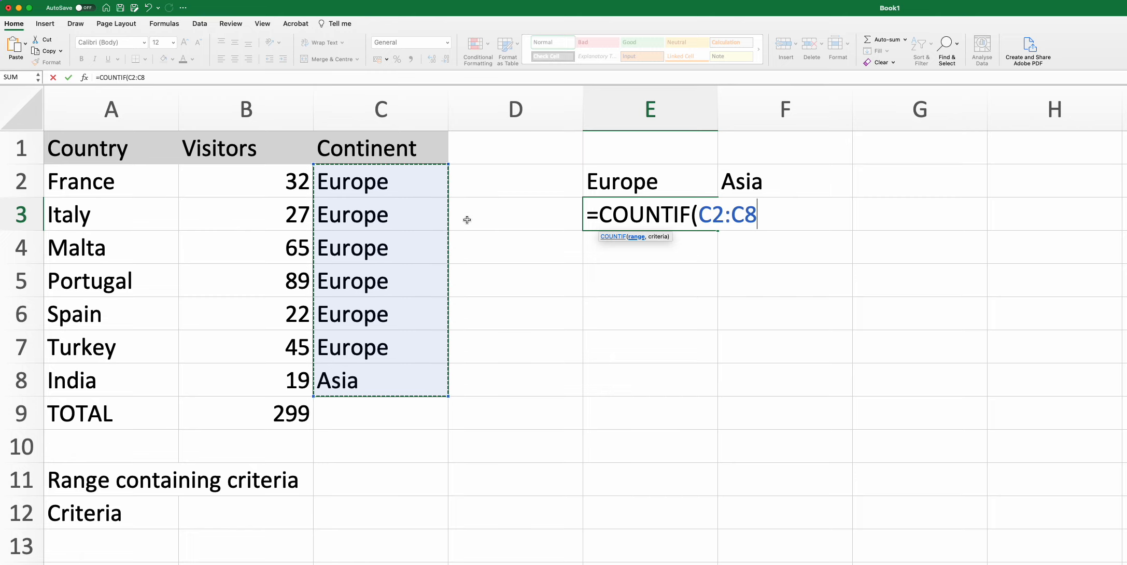
text(,)
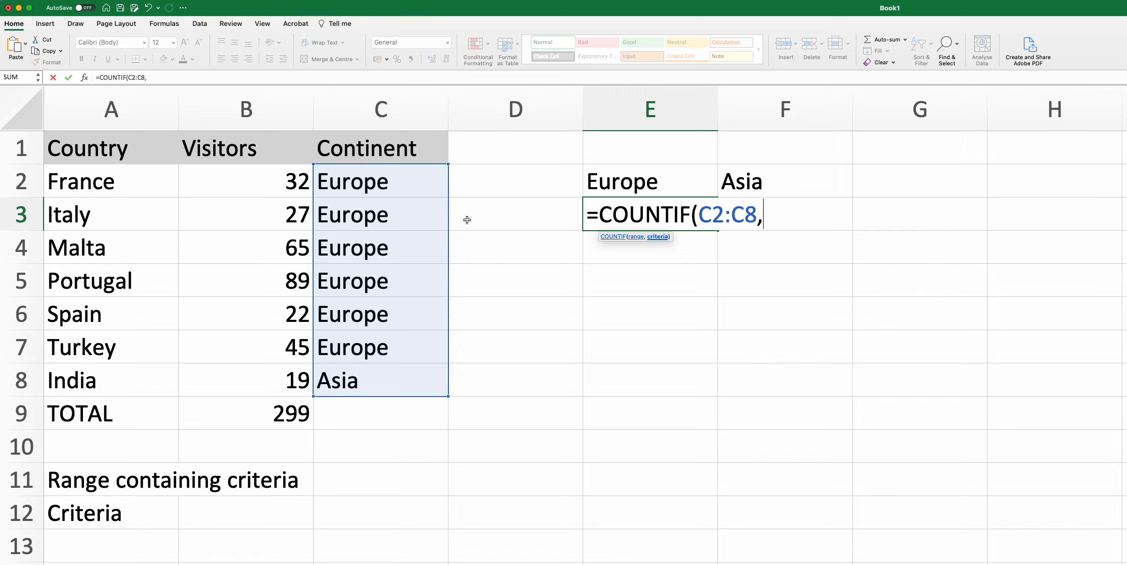
mouse_move(658, 178)
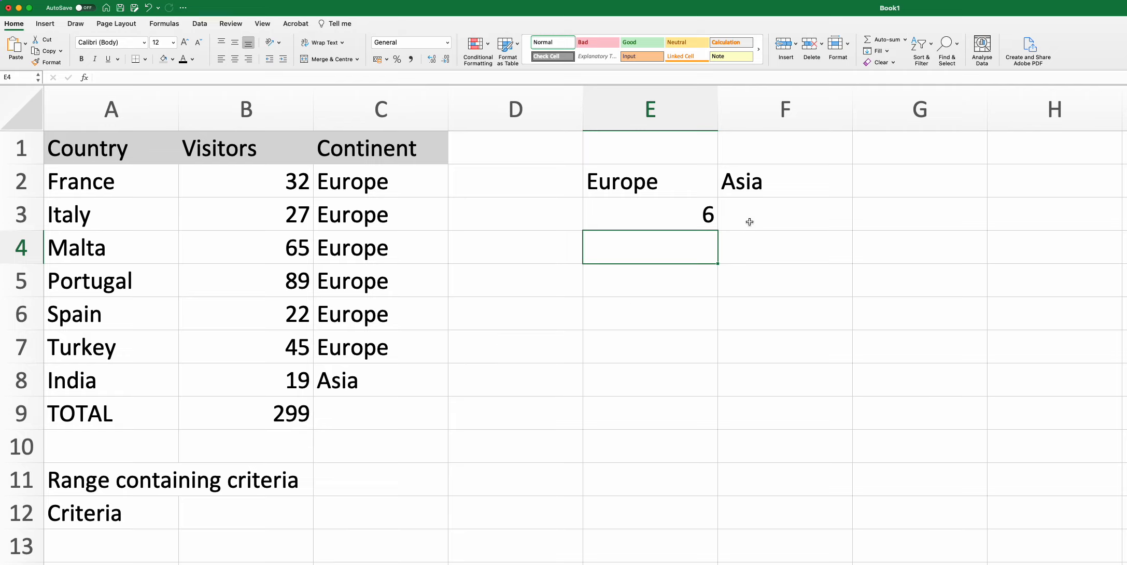
click(784, 213)
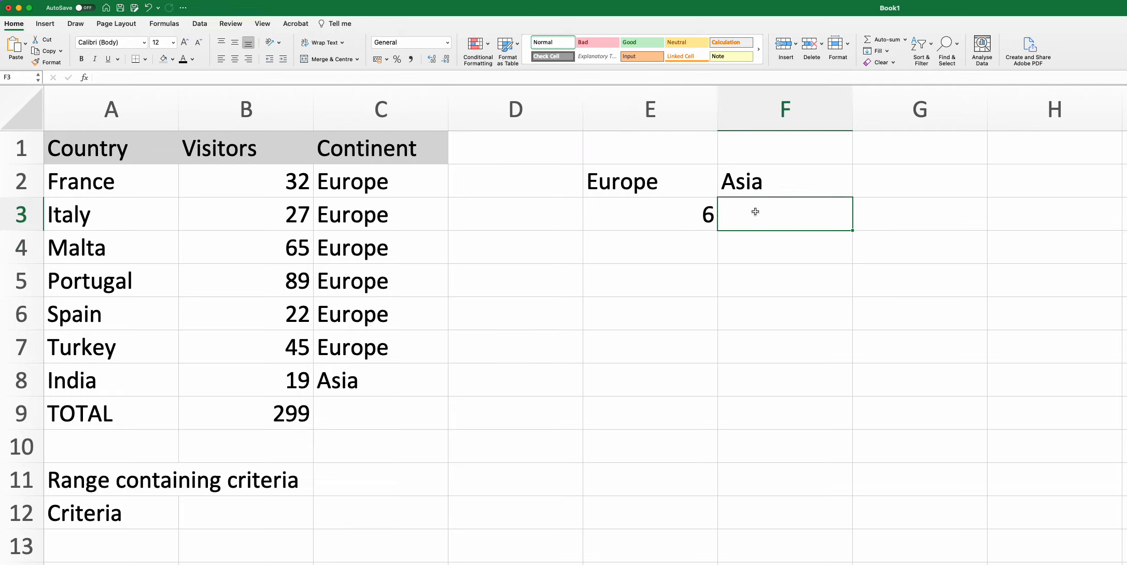
Enter =COUNTIF( in F3 over C2:C8 with the Asia heading F2 as criteria
text(=COUNTIF(C2:C8)
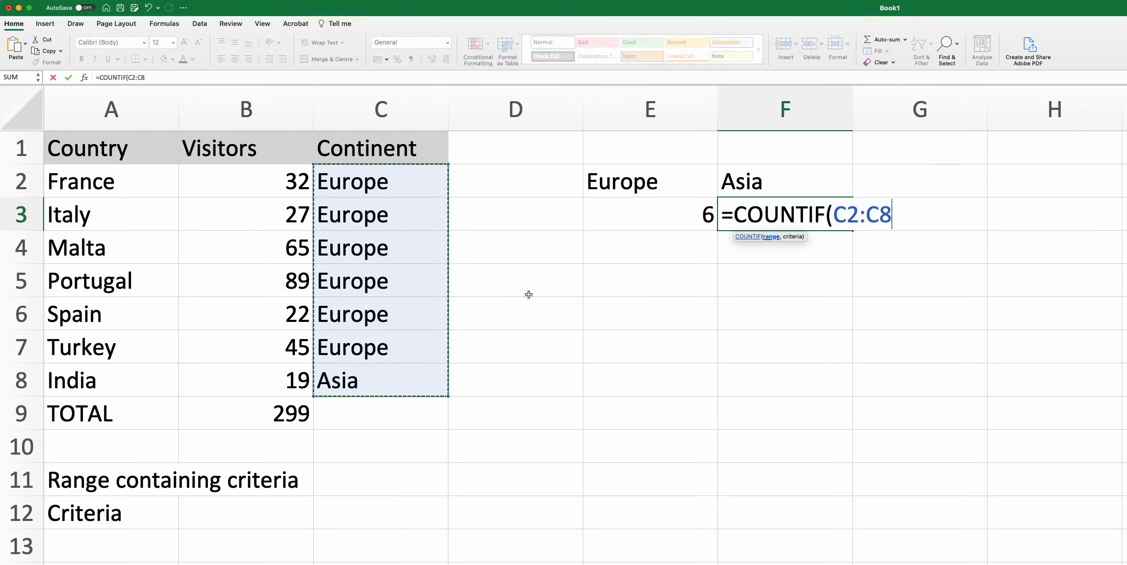
text(.)
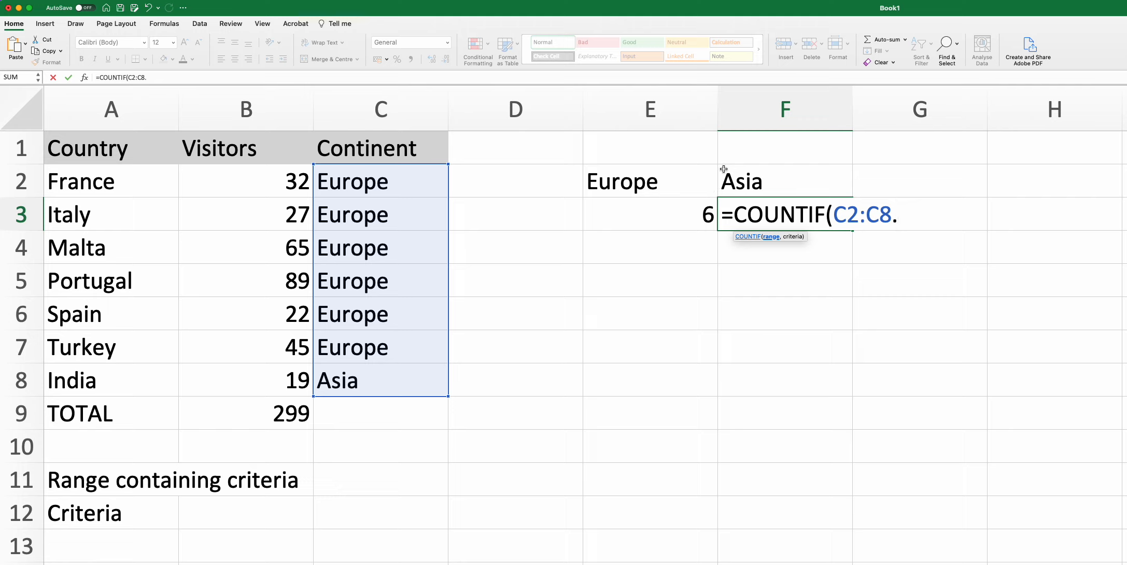
click(785, 181)
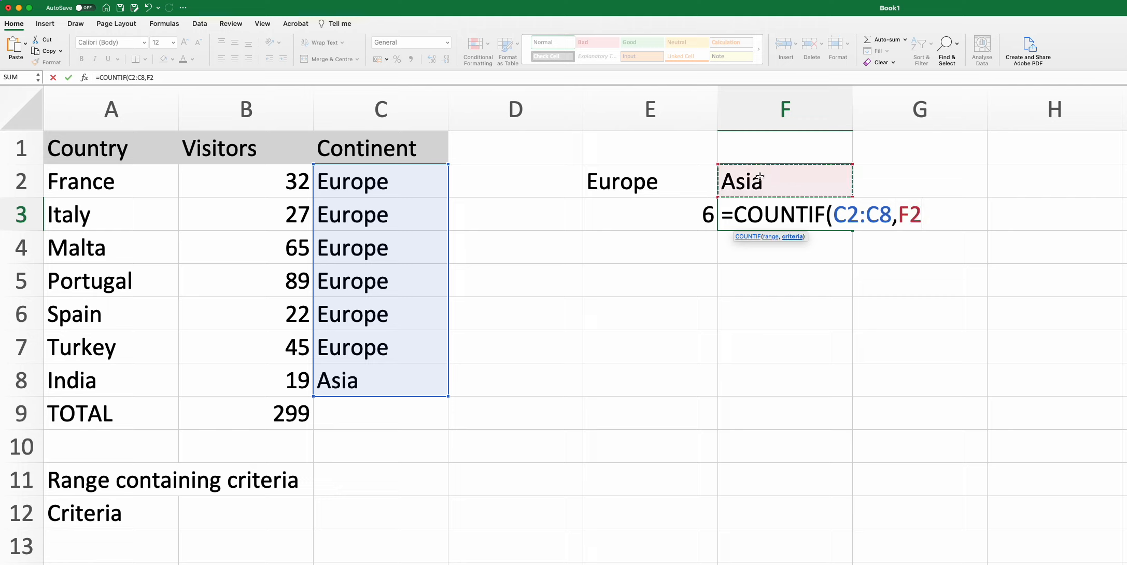